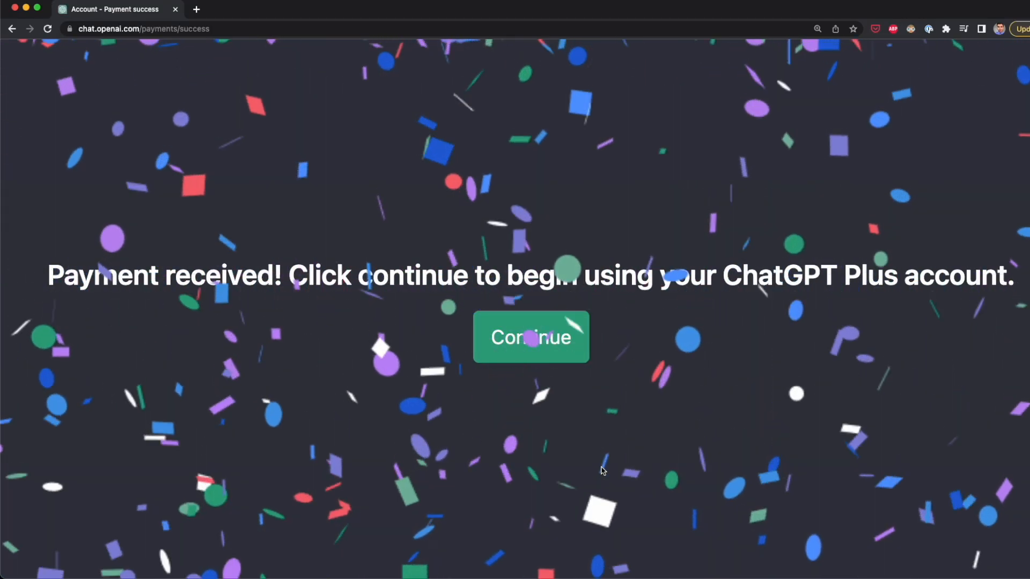
Enter the ChatGPT Plus account and send 'Create the search HTML page'.
{"action": "left_click", "coordinate": [530, 337]}
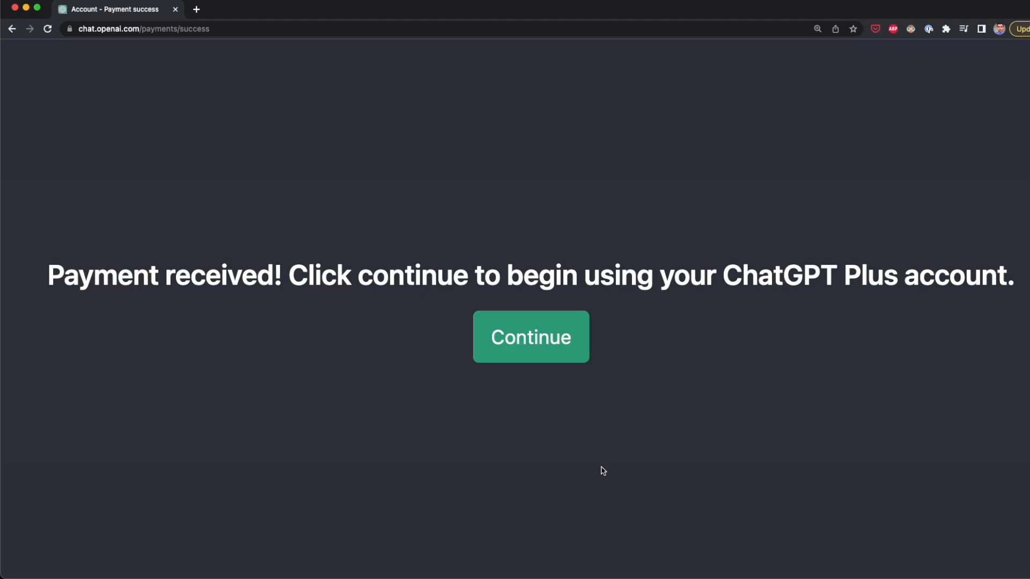
{"action": "left_click", "coordinate": [530, 337]}
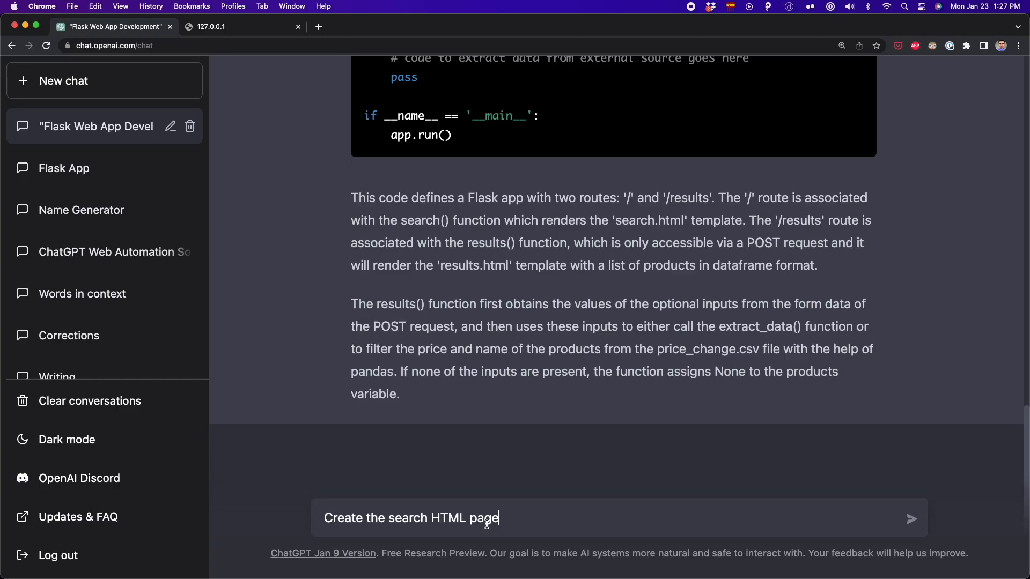
{"action": "left_click", "coordinate": [910, 519]}
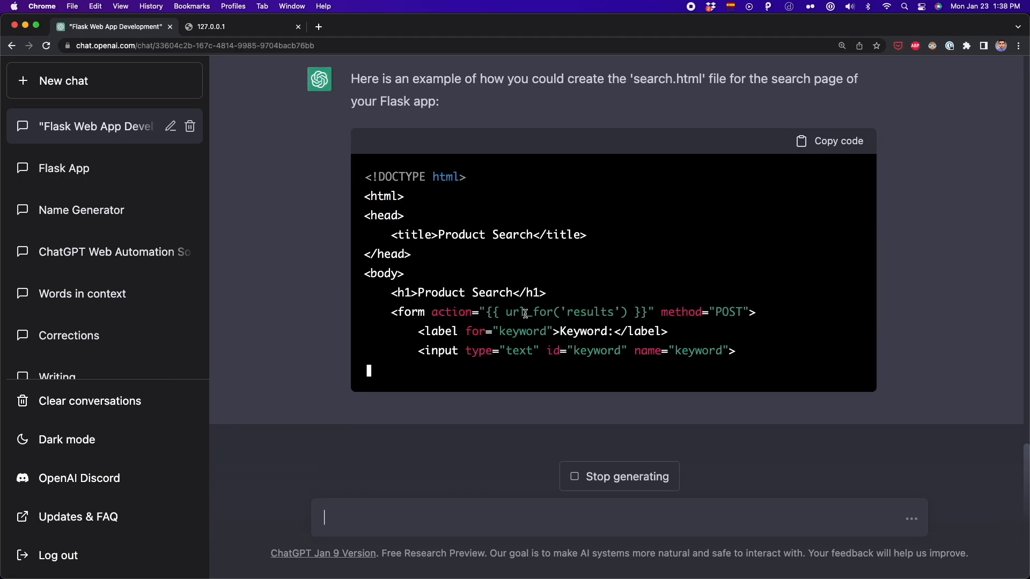
{"action": "scroll", "scroll_direction": "down", "scroll_amount": 3}
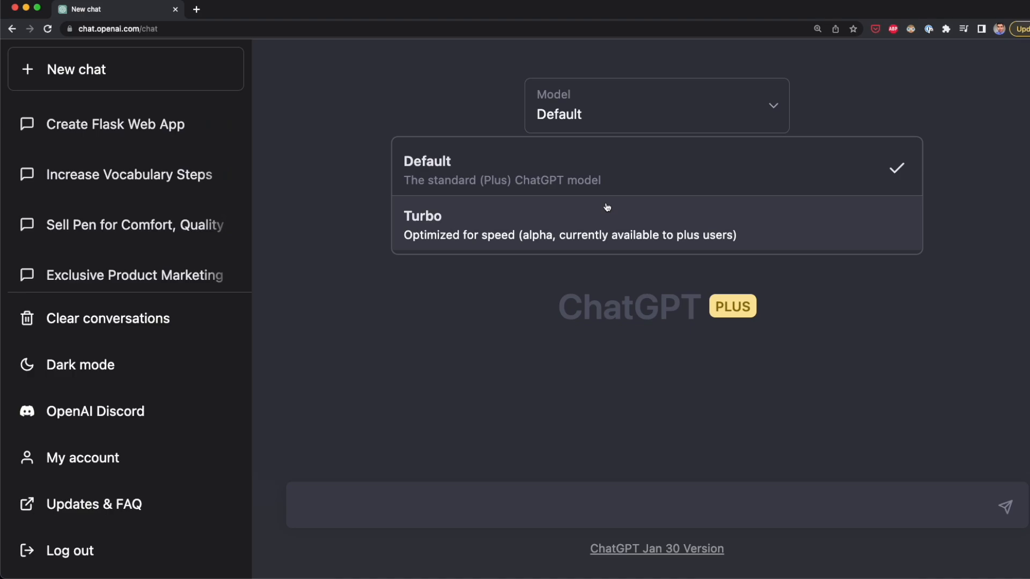
{"action": "mouse_move", "coordinate": [635, 223]}
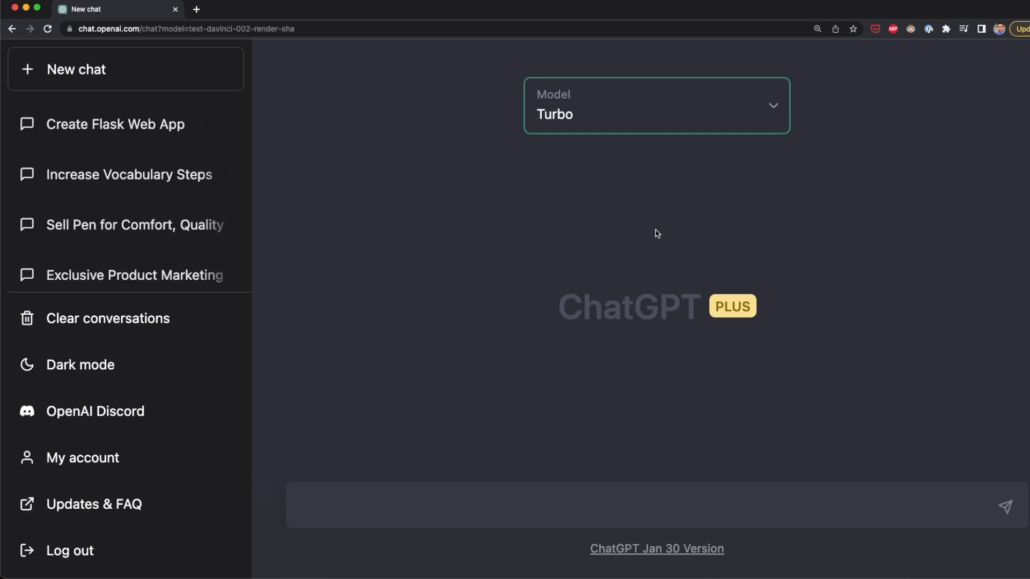
{"action": "mouse_move", "coordinate": [716, 271]}
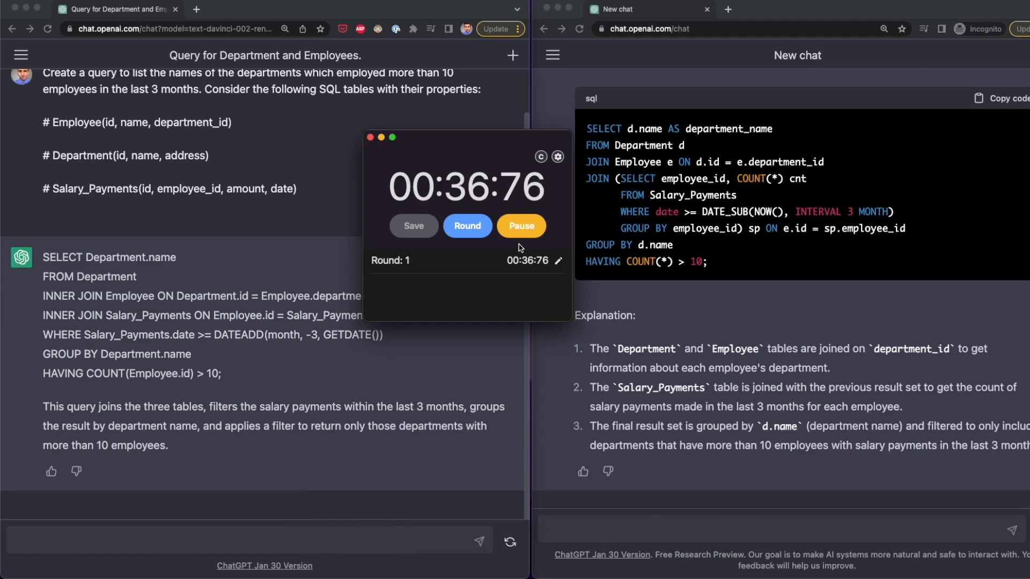
Pause the stopwatch once the SQL answers have finished.
{"action": "left_click", "coordinate": [520, 226]}
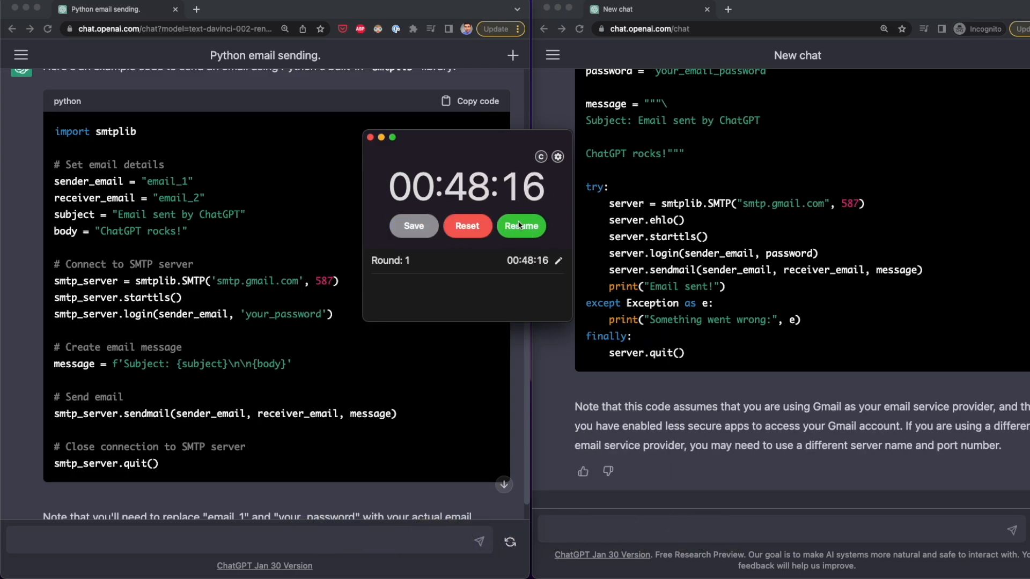
{"action": "mouse_move", "coordinate": [271, 357]}
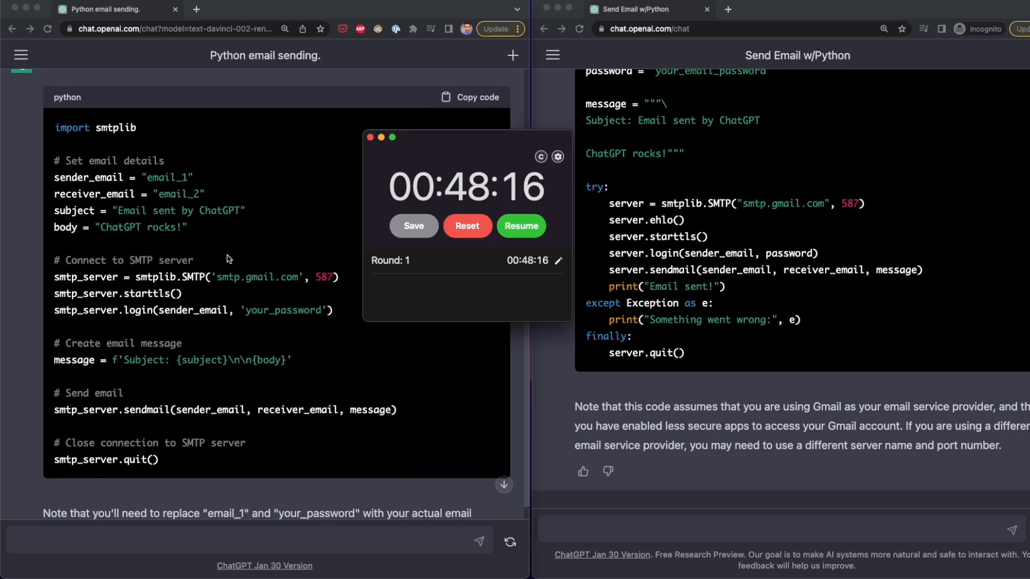
{"action": "mouse_move", "coordinate": [204, 282]}
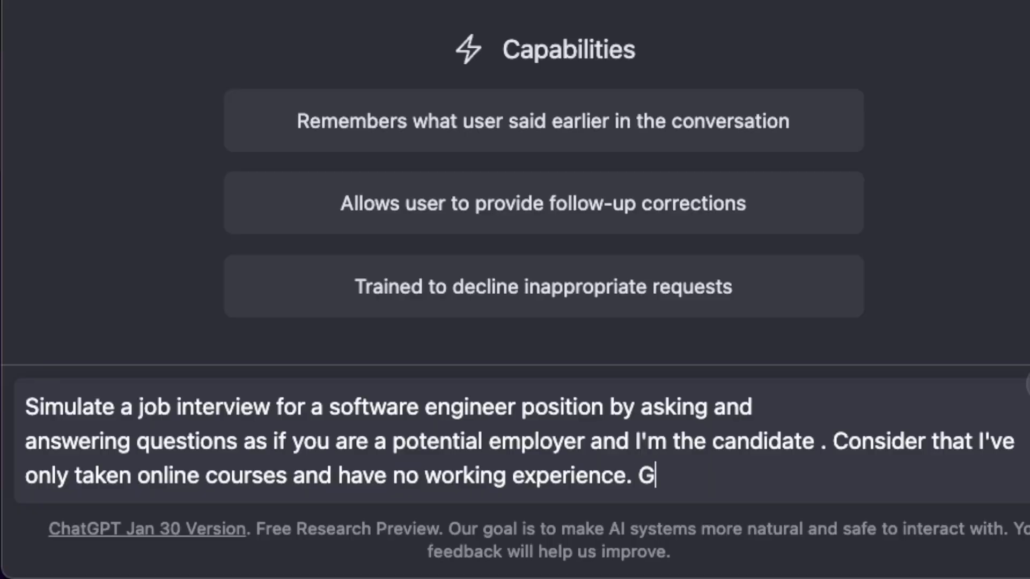
Send the job-interview simulation prompt and start the stopwatch.
{"action": "type", "text": "enerate 1"}
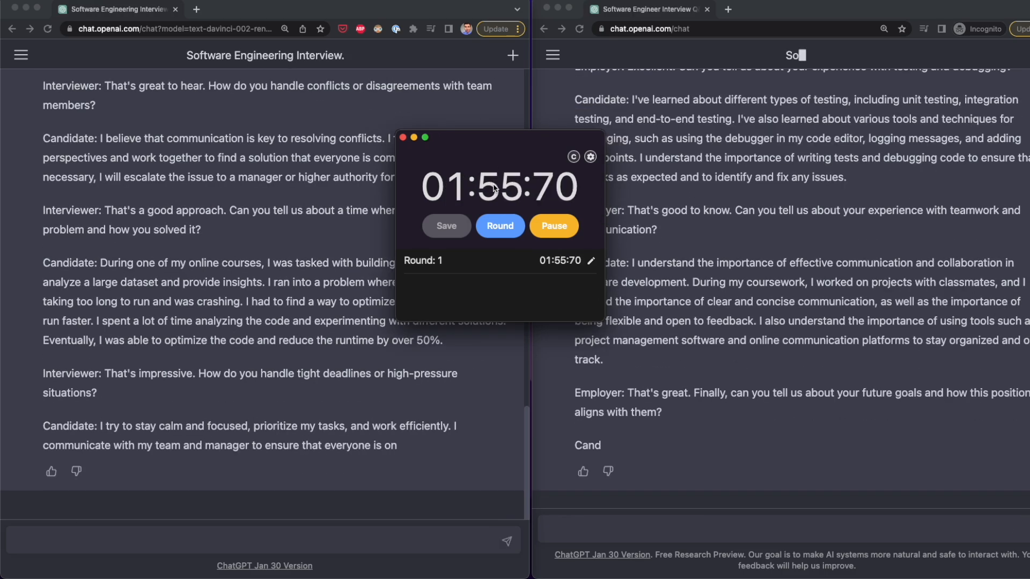
{"action": "left_click", "coordinate": [553, 225]}
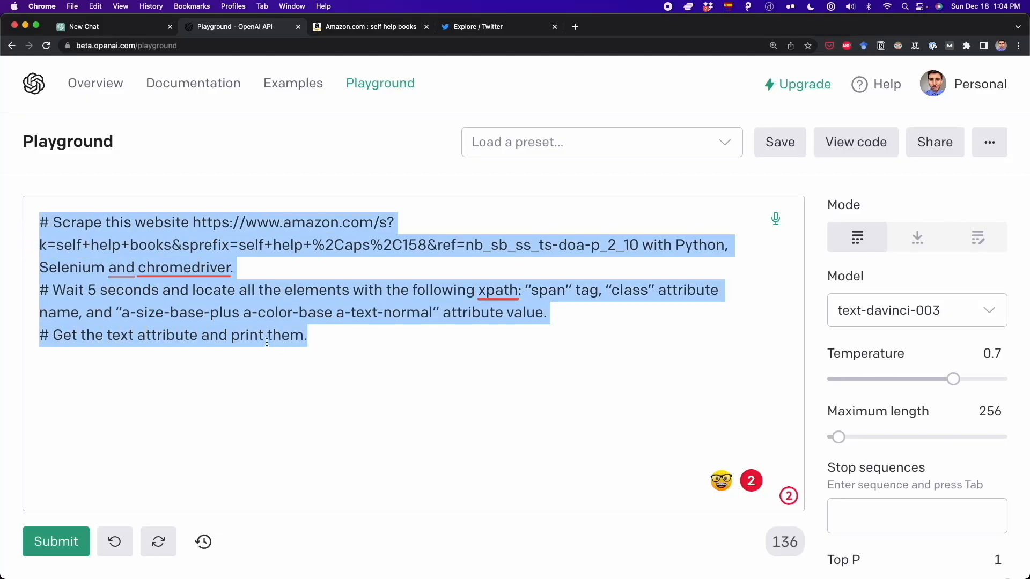
Switch to the OpenAI Playground tab.
{"action": "left_click", "coordinate": [55, 541]}
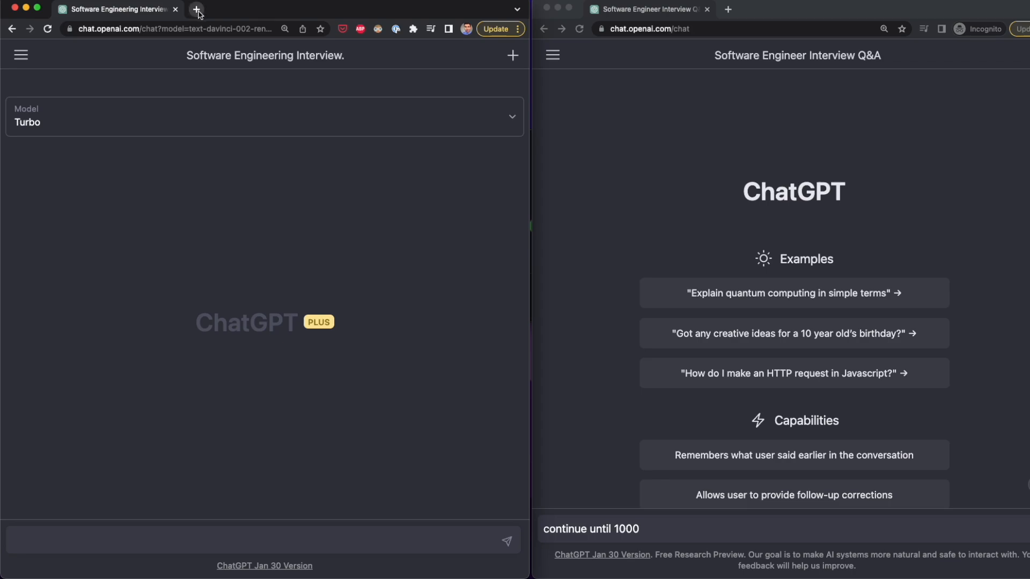
{"action": "mouse_move", "coordinate": [197, 10]}
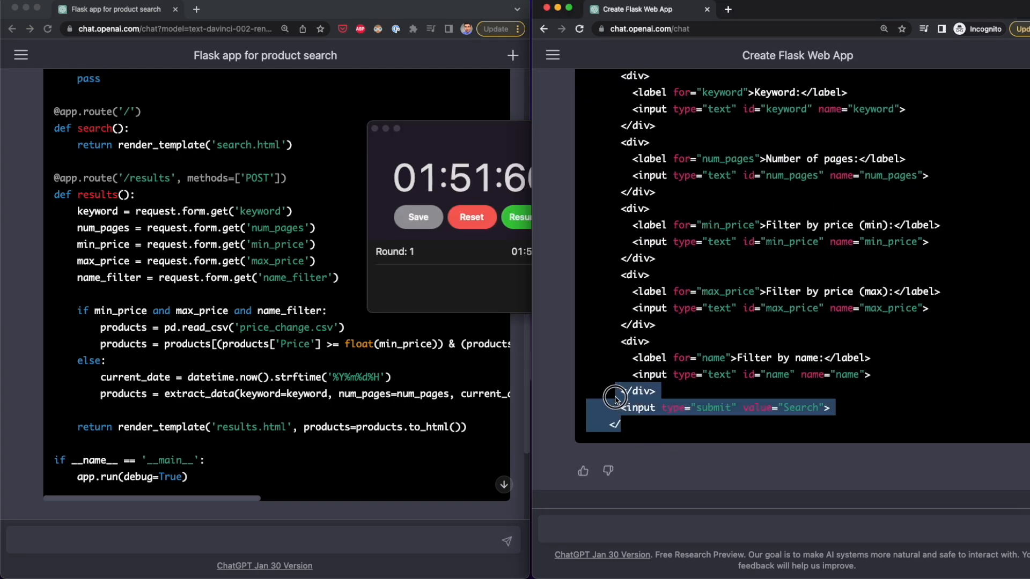
Send 'generate the templates' to the Plus chat and 'continue' to the free chat, then scroll through the answers.
{"action": "type", "text": "generate t"}
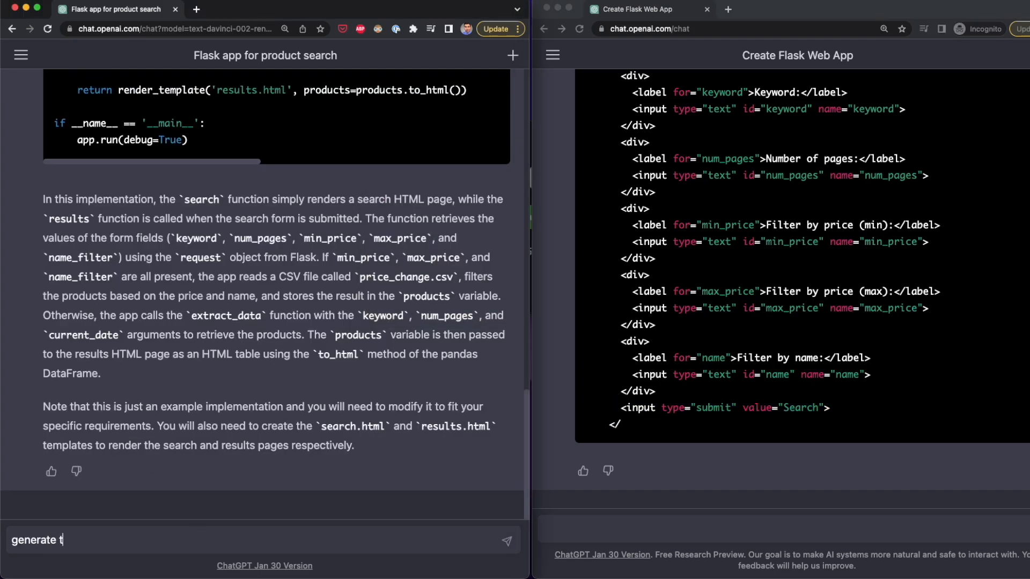
{"action": "type", "text": "contin"}
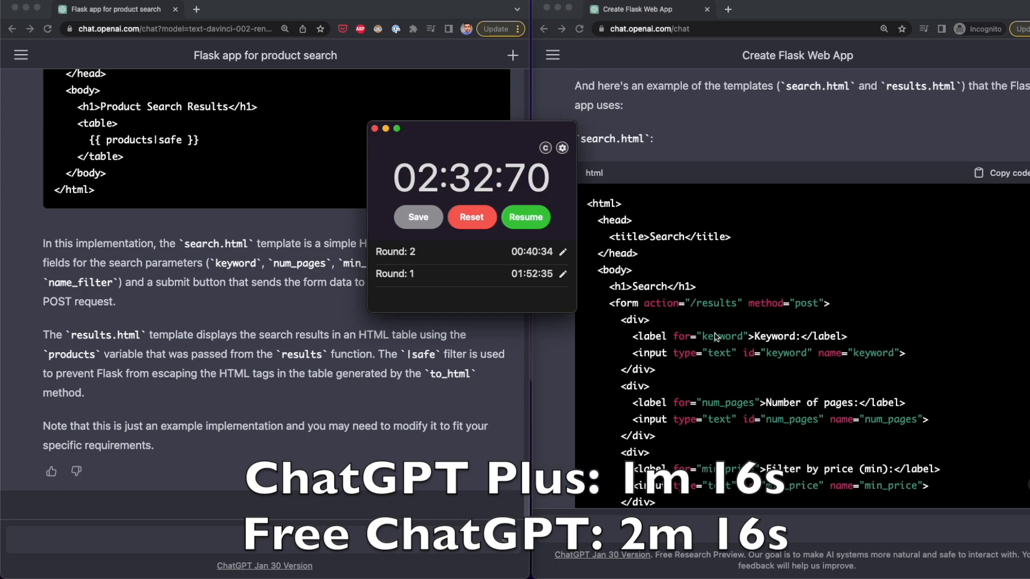
{"action": "scroll", "scroll_direction": "down", "scroll_amount": 3}
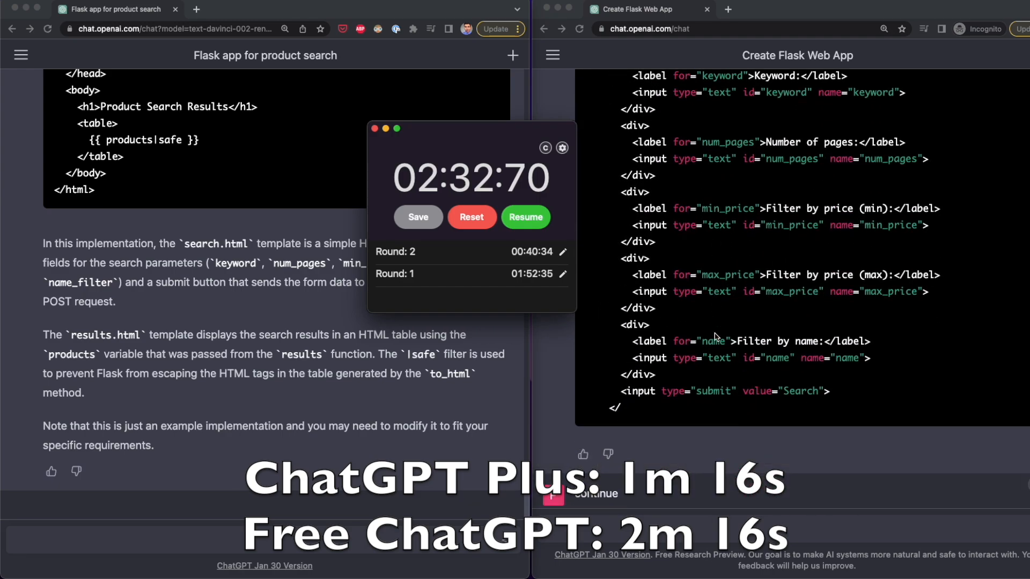
{"action": "scroll", "scroll_direction": "down", "scroll_amount": 3}
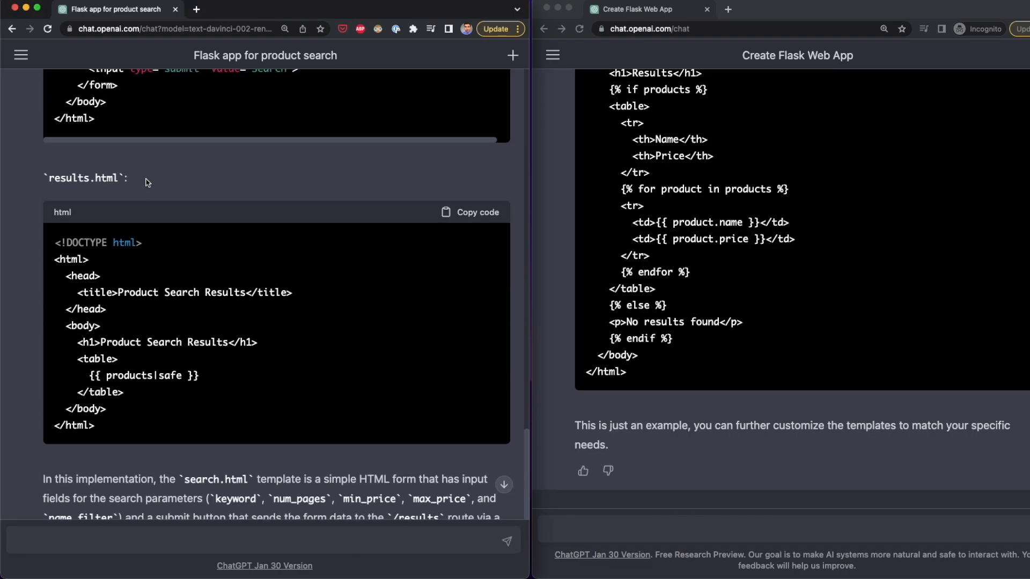
{"action": "double_click", "coordinate": [85, 177]}
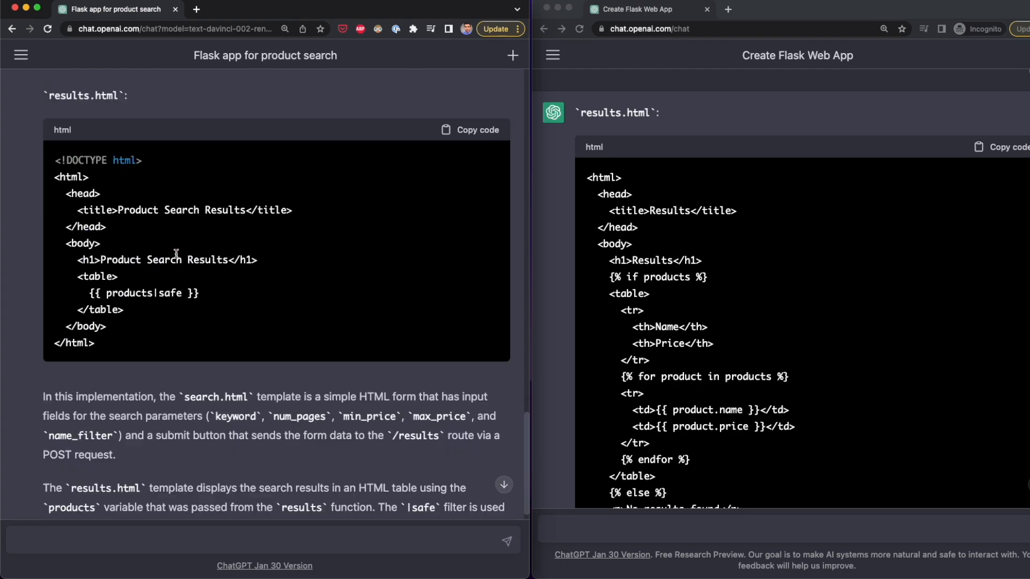
{"action": "scroll", "scroll_direction": "down", "scroll_amount": 3}
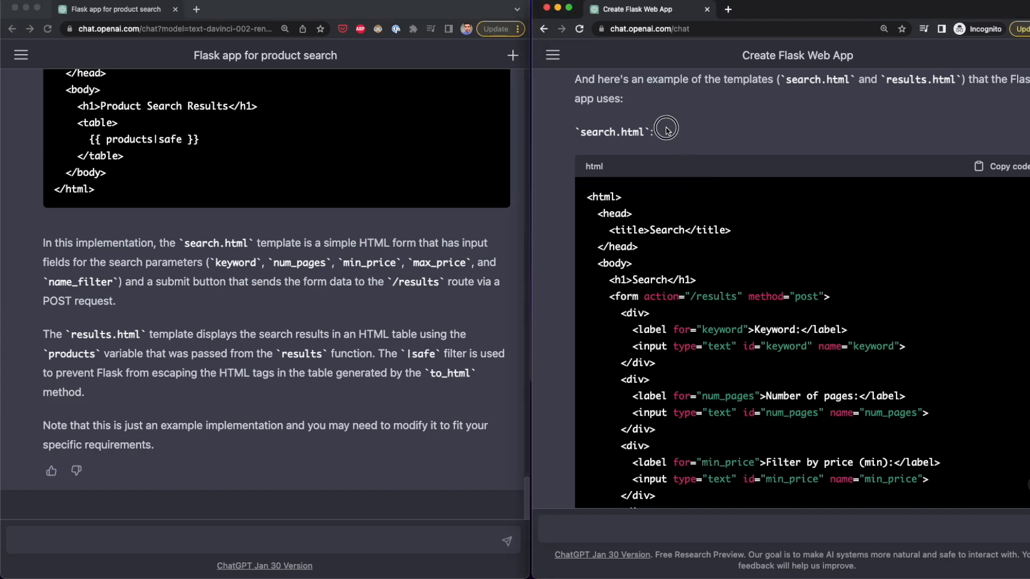
{"action": "double_click", "coordinate": [614, 131]}
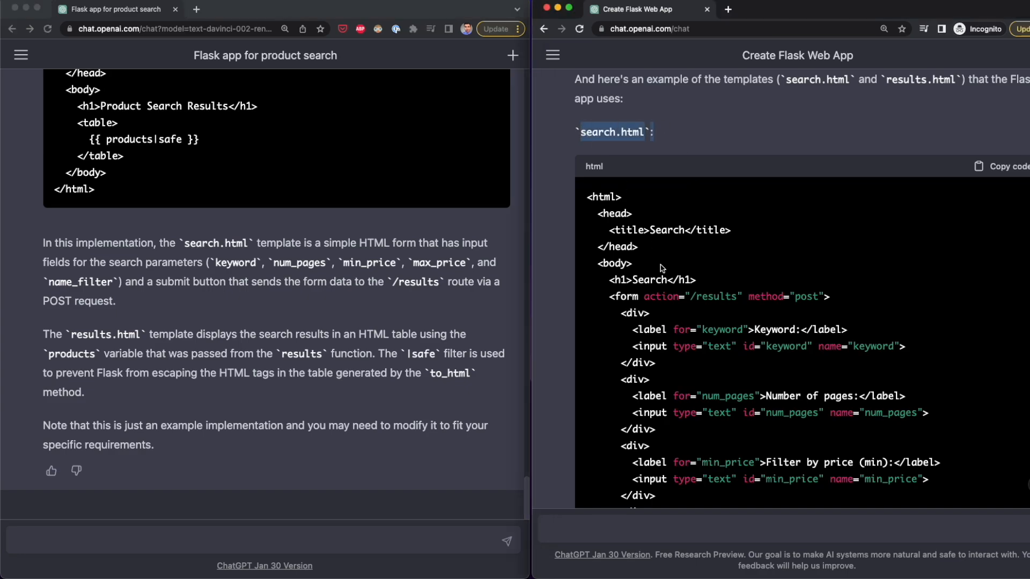
{"action": "type", "text": "con"}
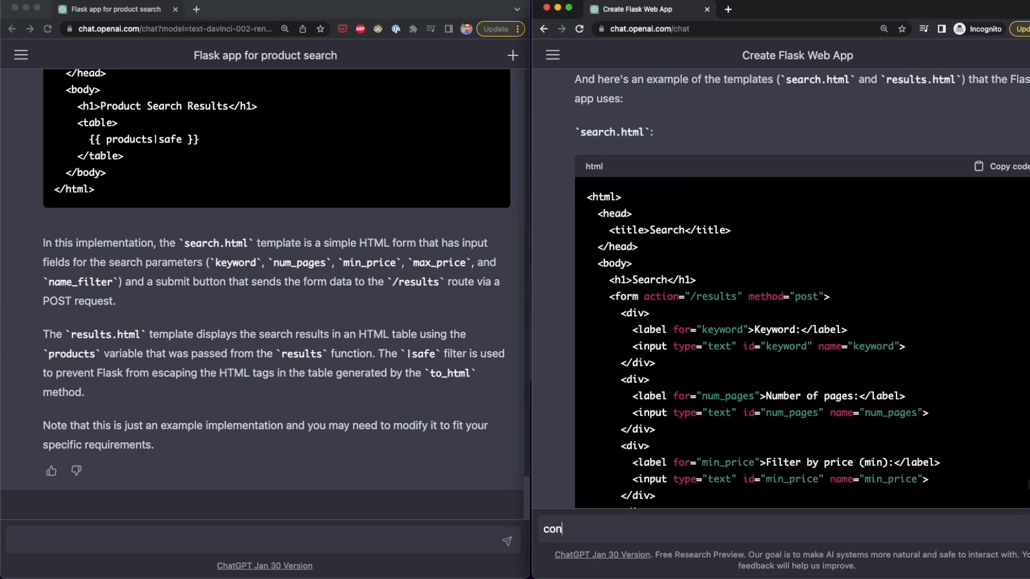